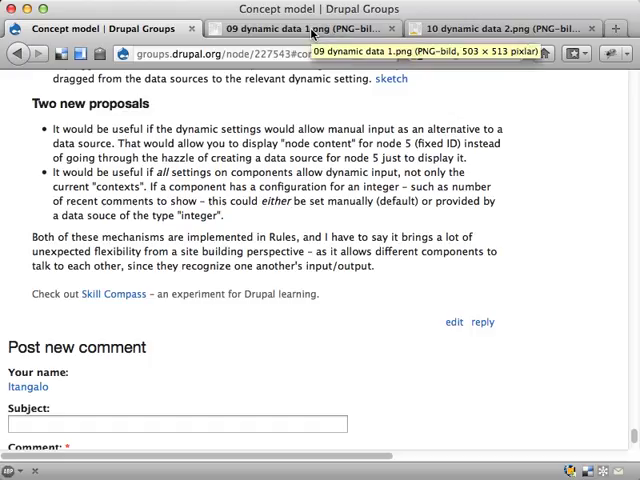
{"action": "left_click", "coordinate": [310, 28]}
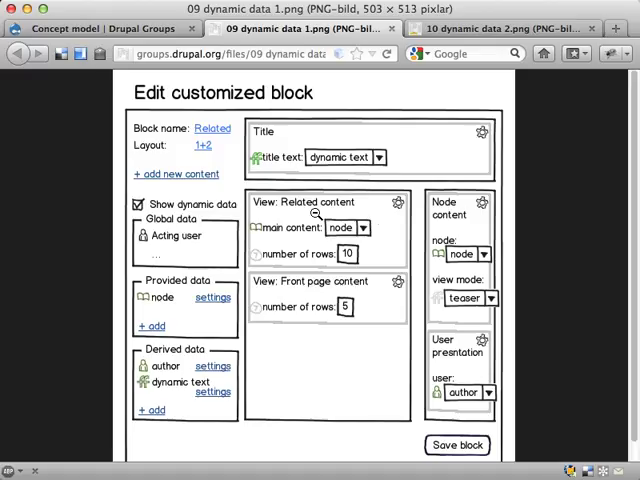
{"action": "mouse_move", "coordinate": [290, 227]}
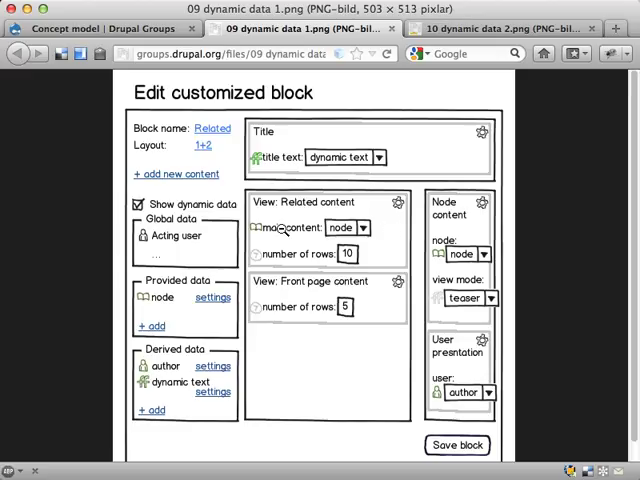
{"action": "mouse_move", "coordinate": [367, 228]}
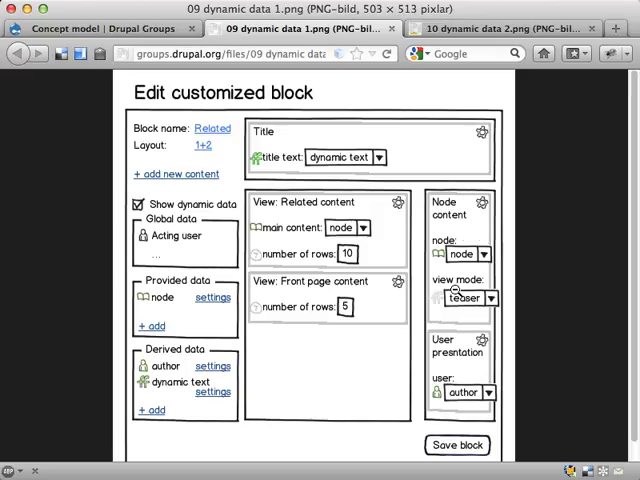
{"action": "mouse_move", "coordinate": [466, 382]}
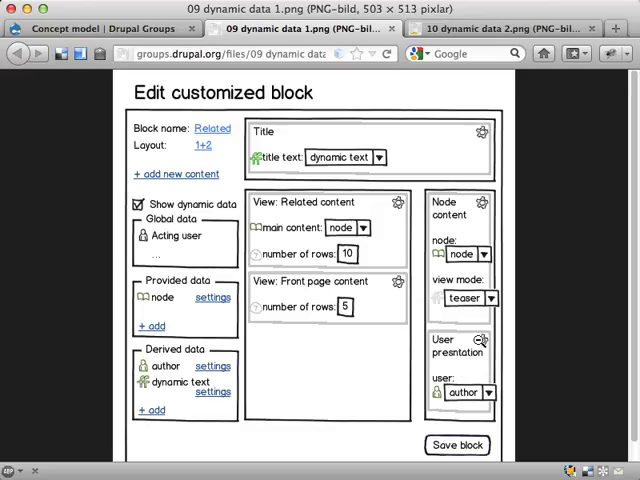
{"action": "mouse_move", "coordinate": [187, 305]}
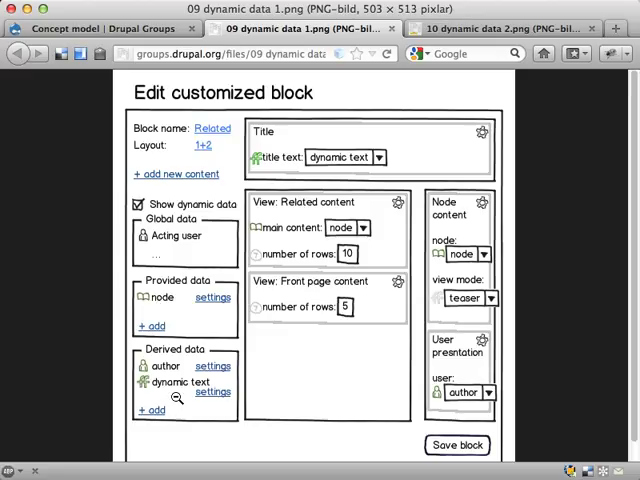
{"action": "mouse_move", "coordinate": [238, 396]}
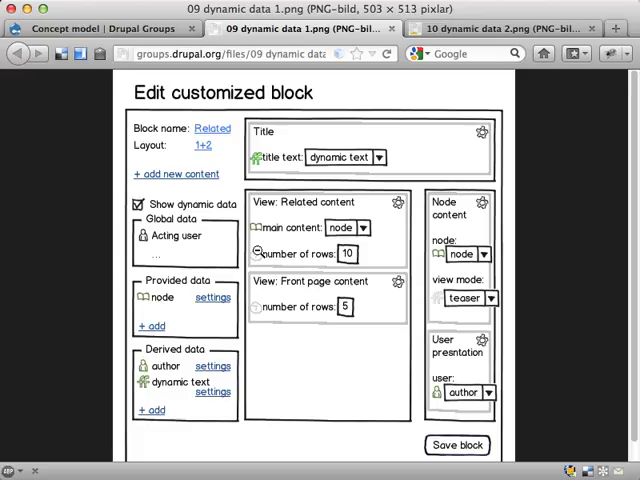
{"action": "mouse_move", "coordinate": [357, 268]}
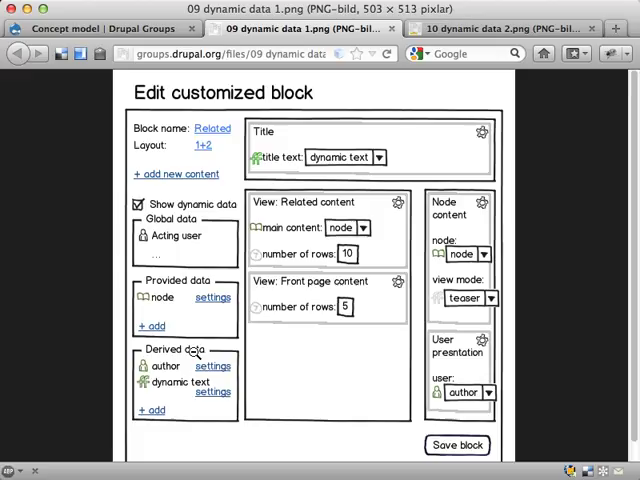
{"action": "mouse_move", "coordinate": [180, 236]}
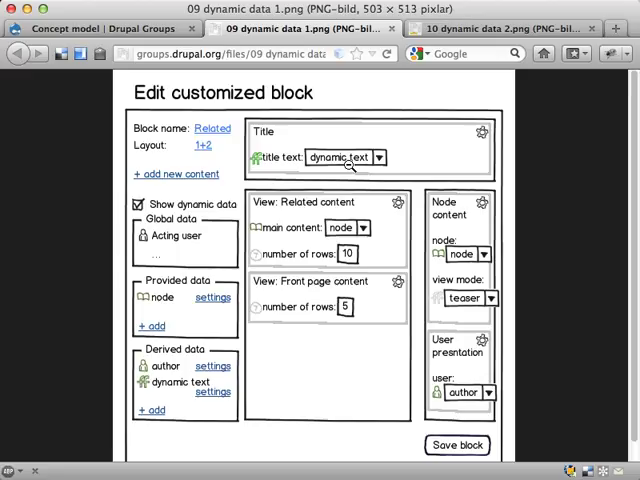
{"action": "mouse_move", "coordinate": [320, 253]}
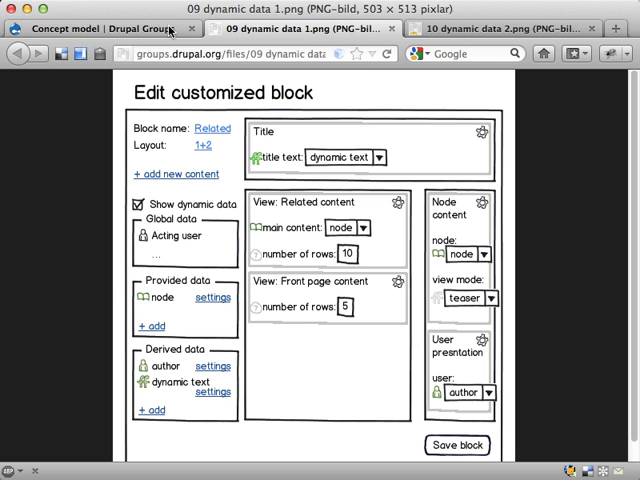
Switch to the 'Concept model | Drupal Groups' tab and scroll to the selecting-blocks and dynamic-input sections.
{"action": "left_click", "coordinate": [100, 28]}
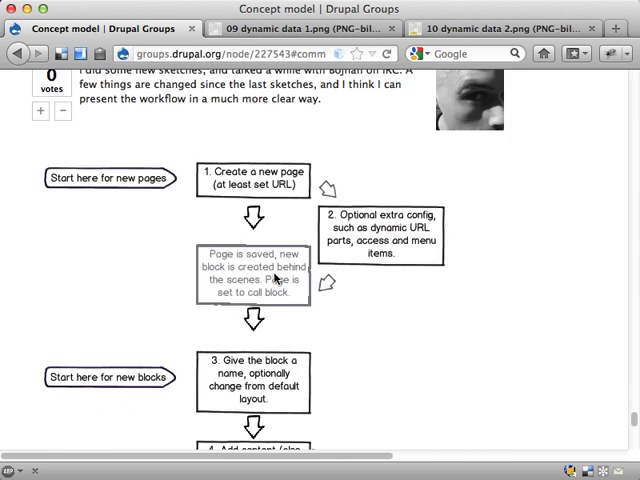
{"action": "scroll", "scroll_direction": "down", "scroll_amount": 3}
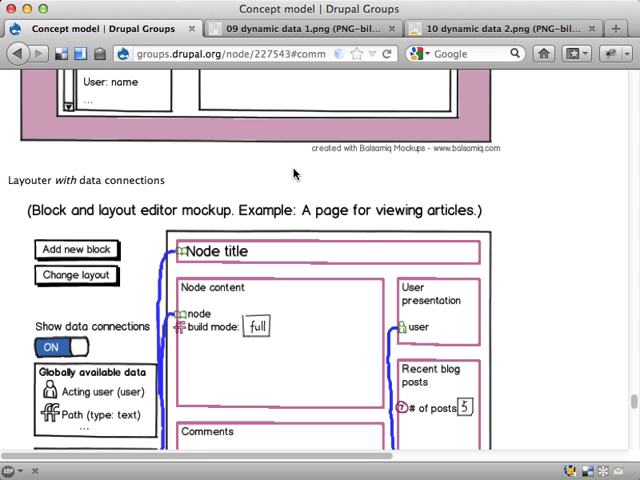
{"action": "mouse_move", "coordinate": [378, 357]}
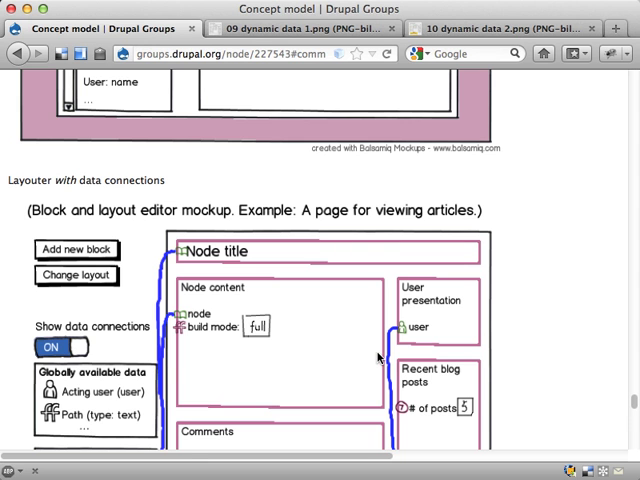
{"action": "scroll", "scroll_direction": "down", "scroll_amount": 3}
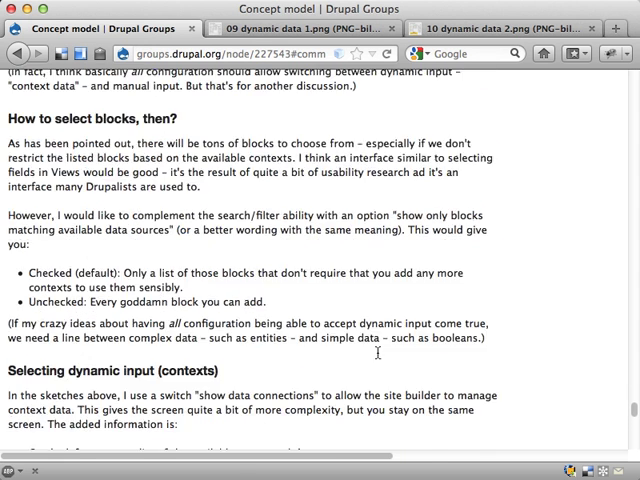